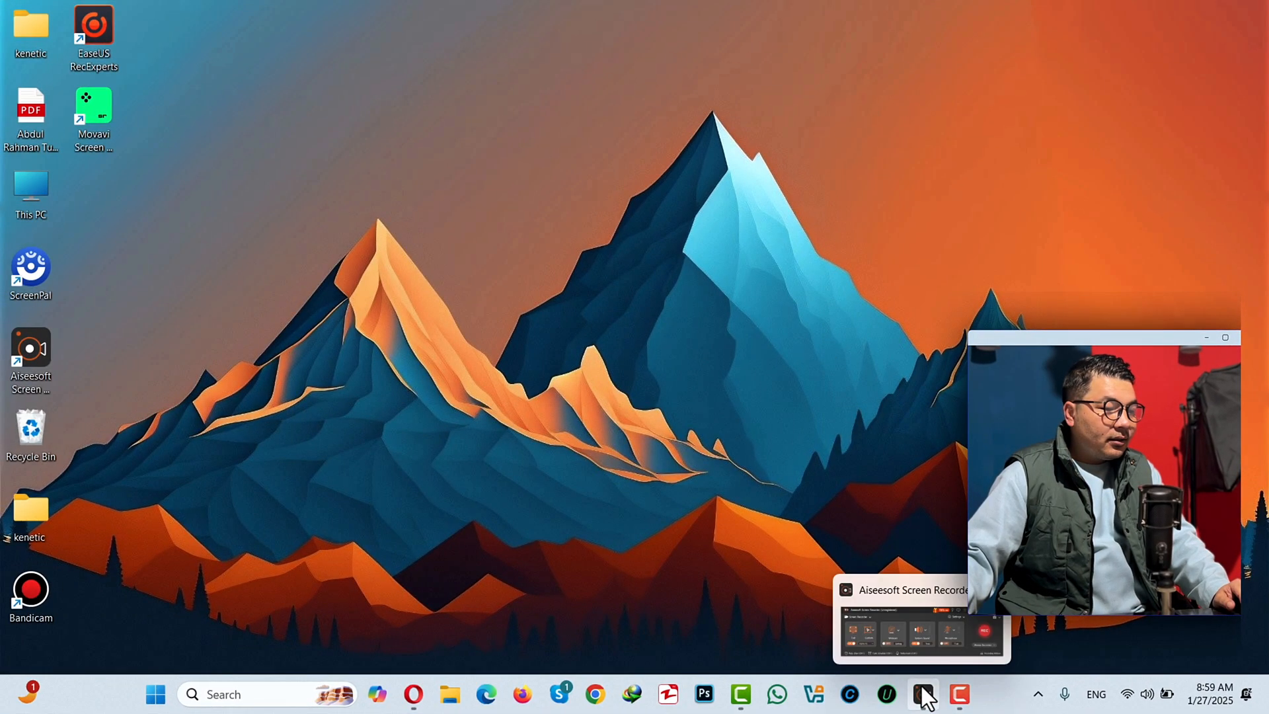
# Open the screen recorder in Full mode, toggling the webcam on and off.
pyautogui.click(921, 694)
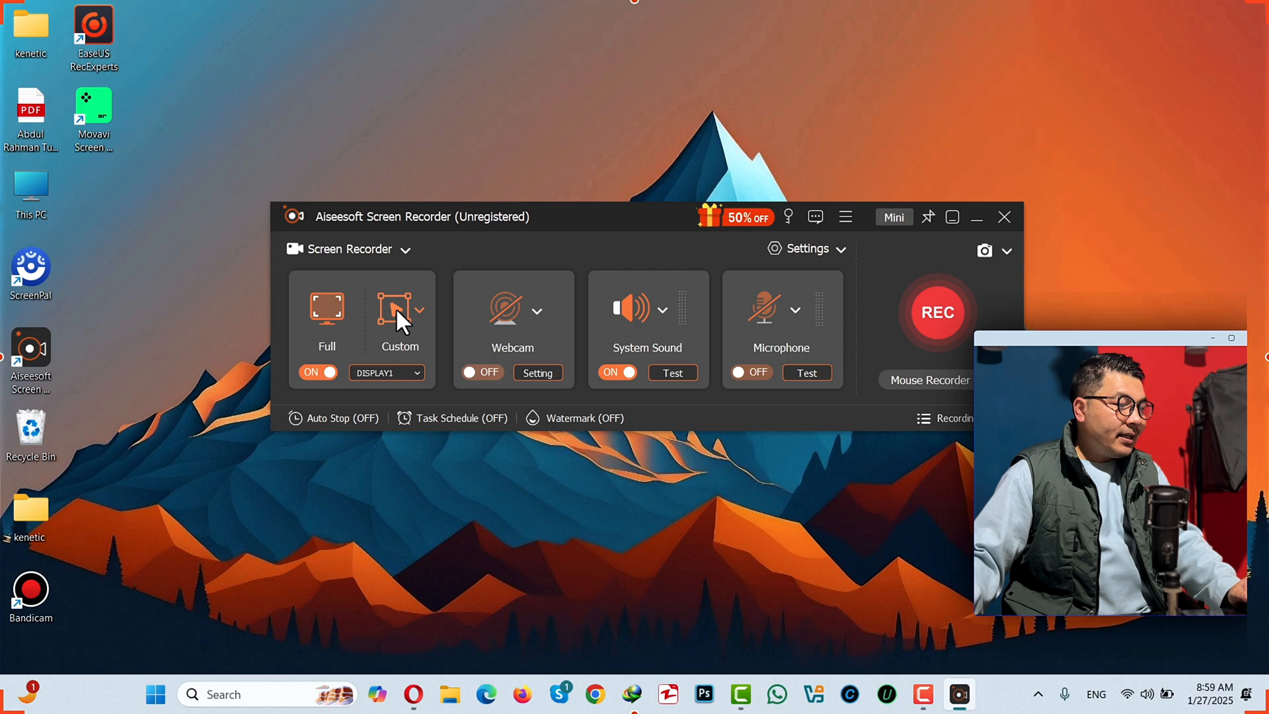
pyautogui.click(399, 311)
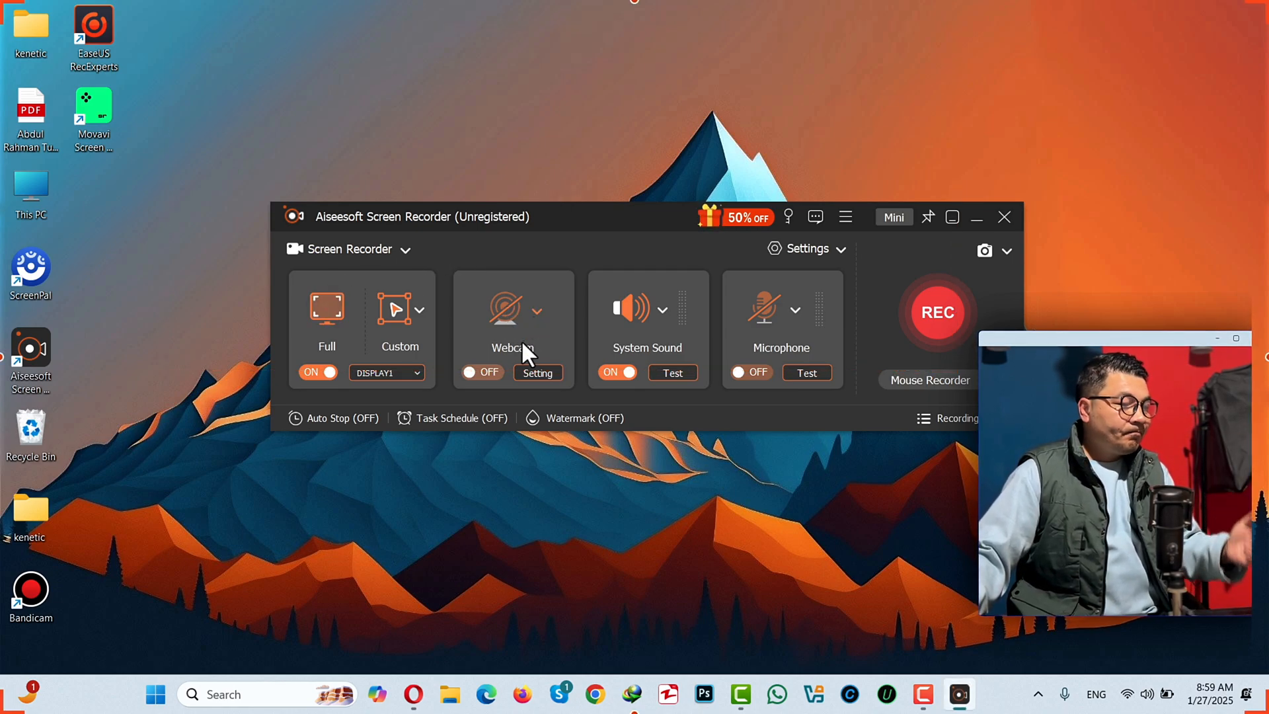
pyautogui.click(475, 372)
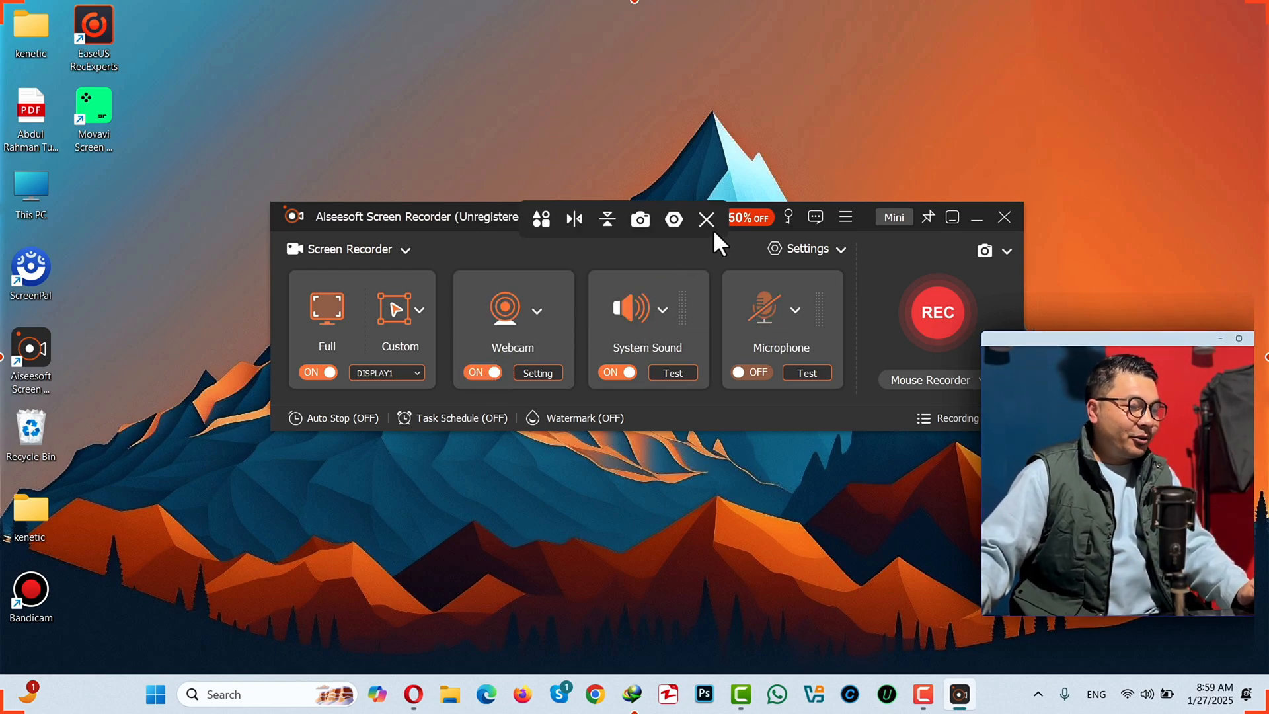
pyautogui.click(476, 373)
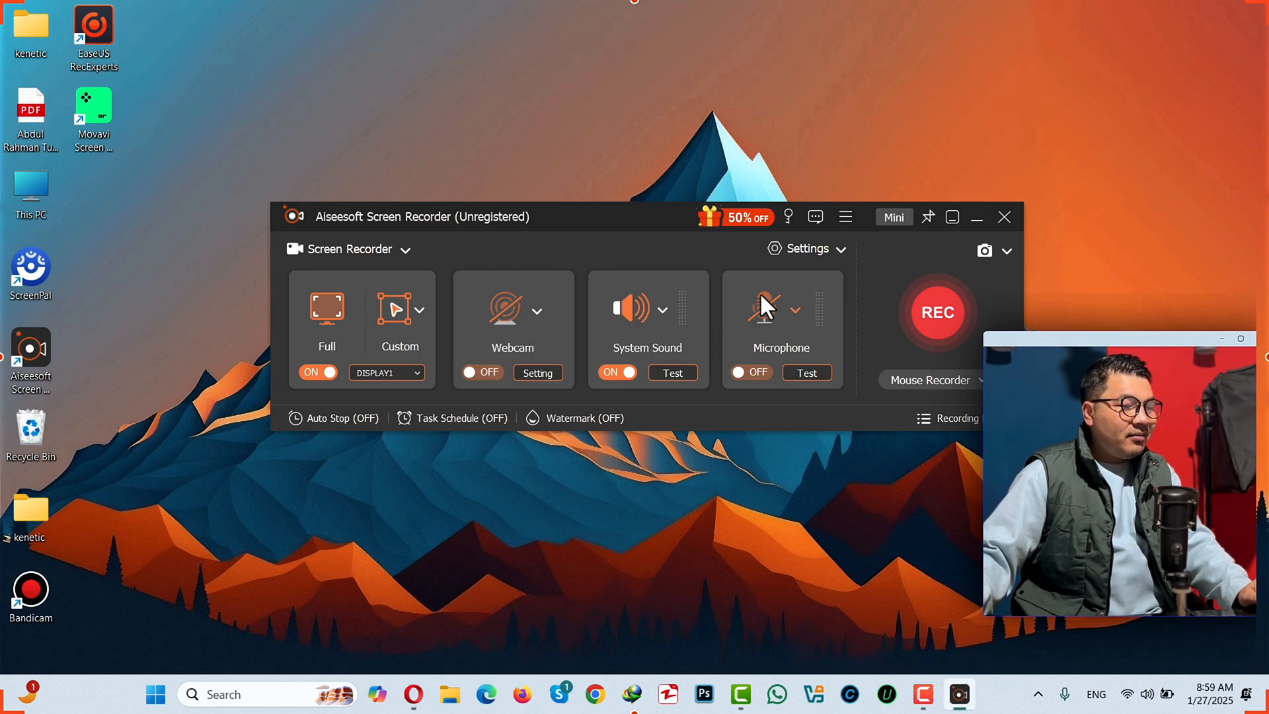
pyautogui.moveTo(706, 289)
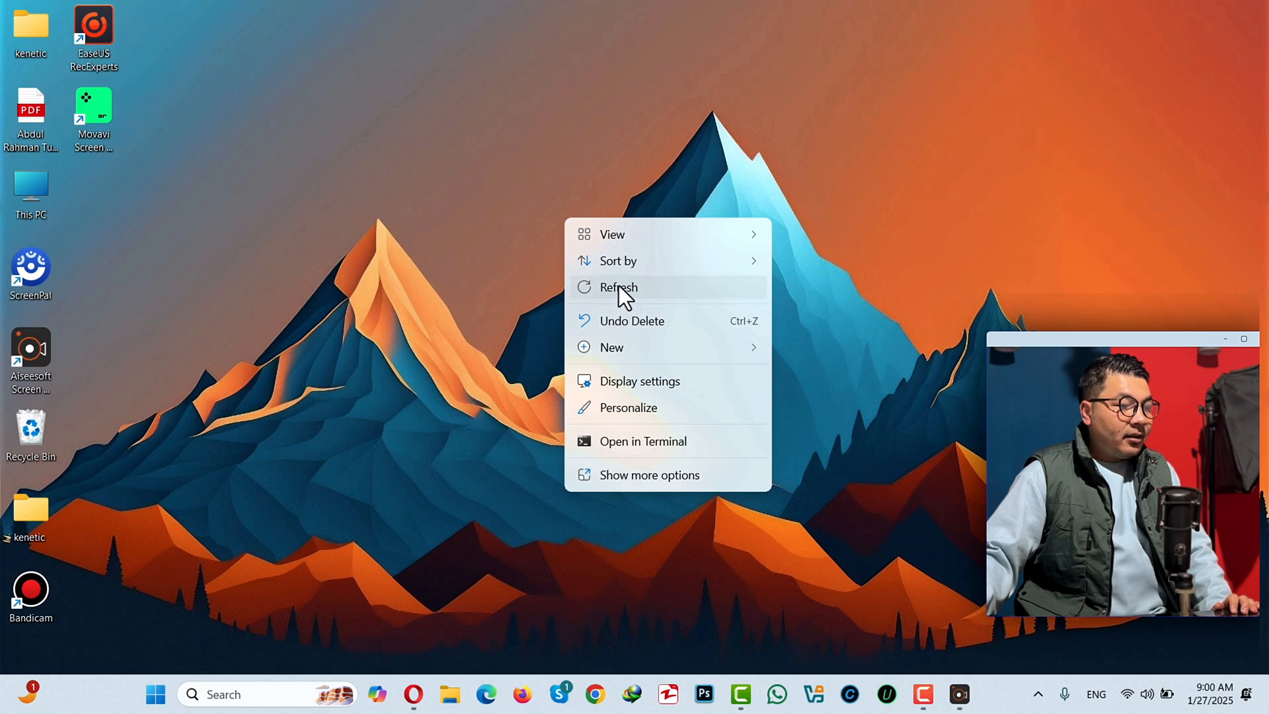
# Click the desktop while the recording runs past one minute.
pyautogui.click(618, 287)
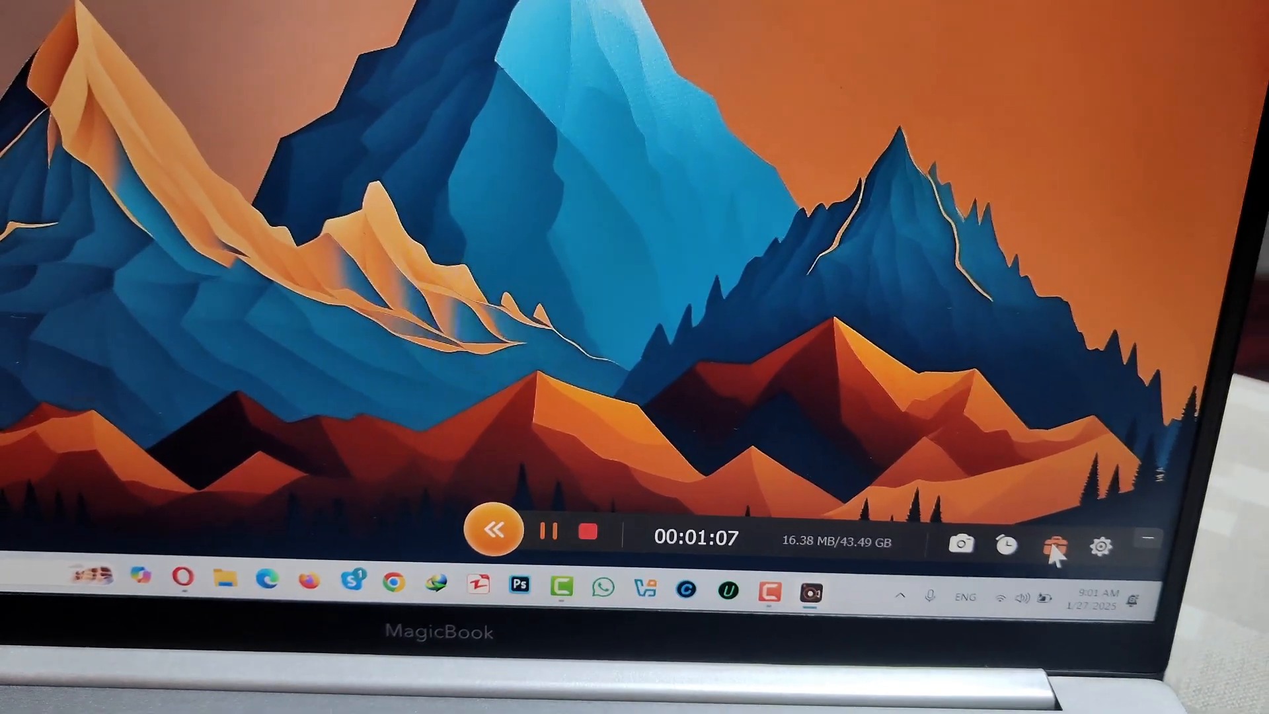
# Draw a red rectangle on screen, view the gear options, then stop recording.
pyautogui.click(1058, 542)
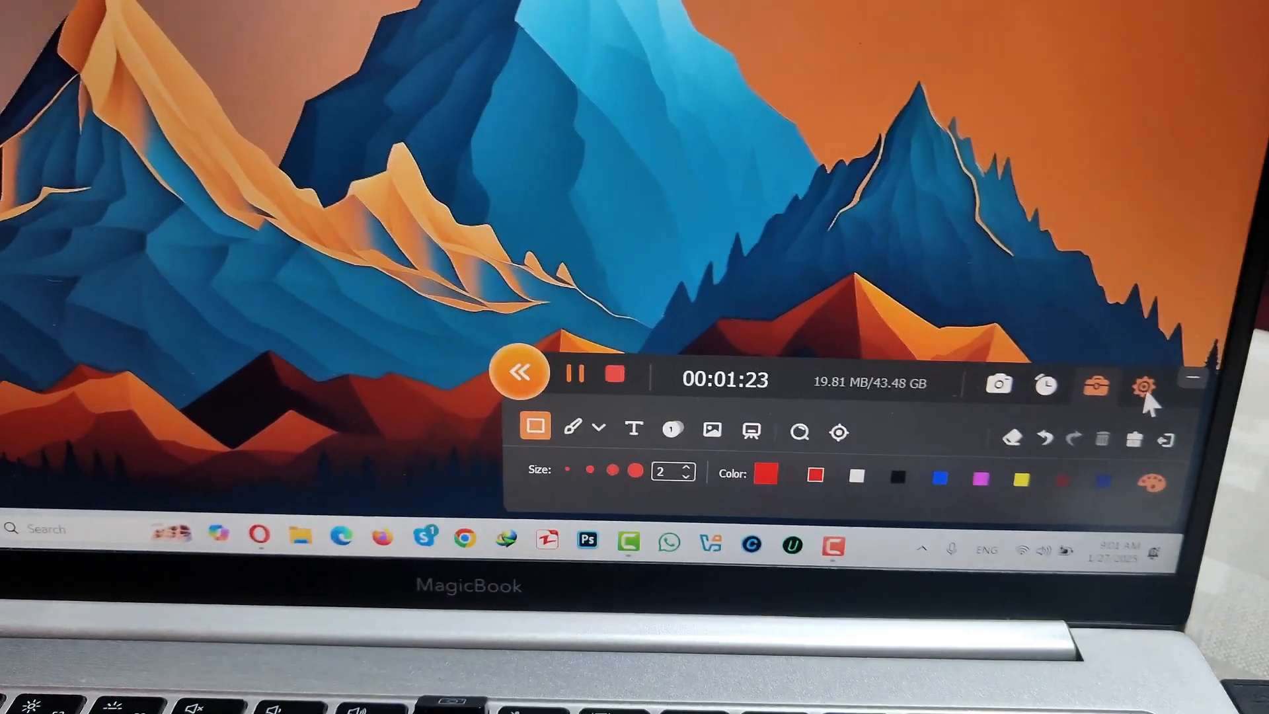
pyautogui.click(1142, 385)
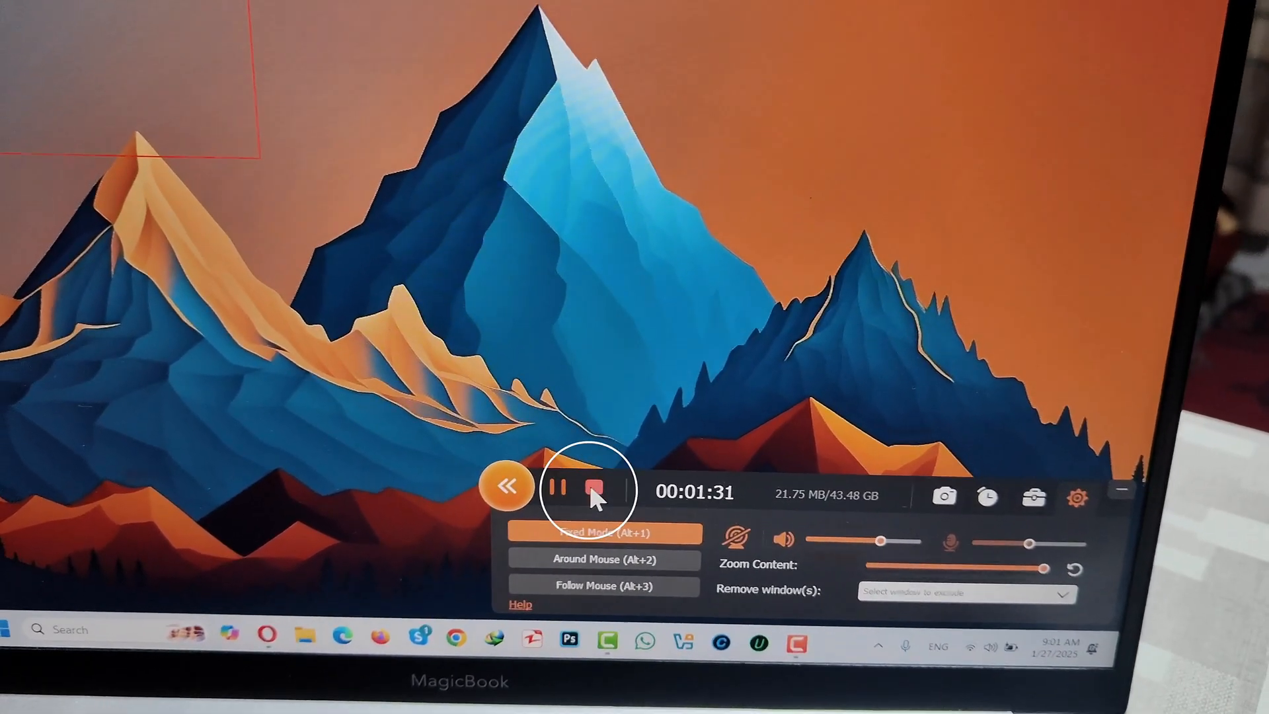
pyautogui.click(599, 493)
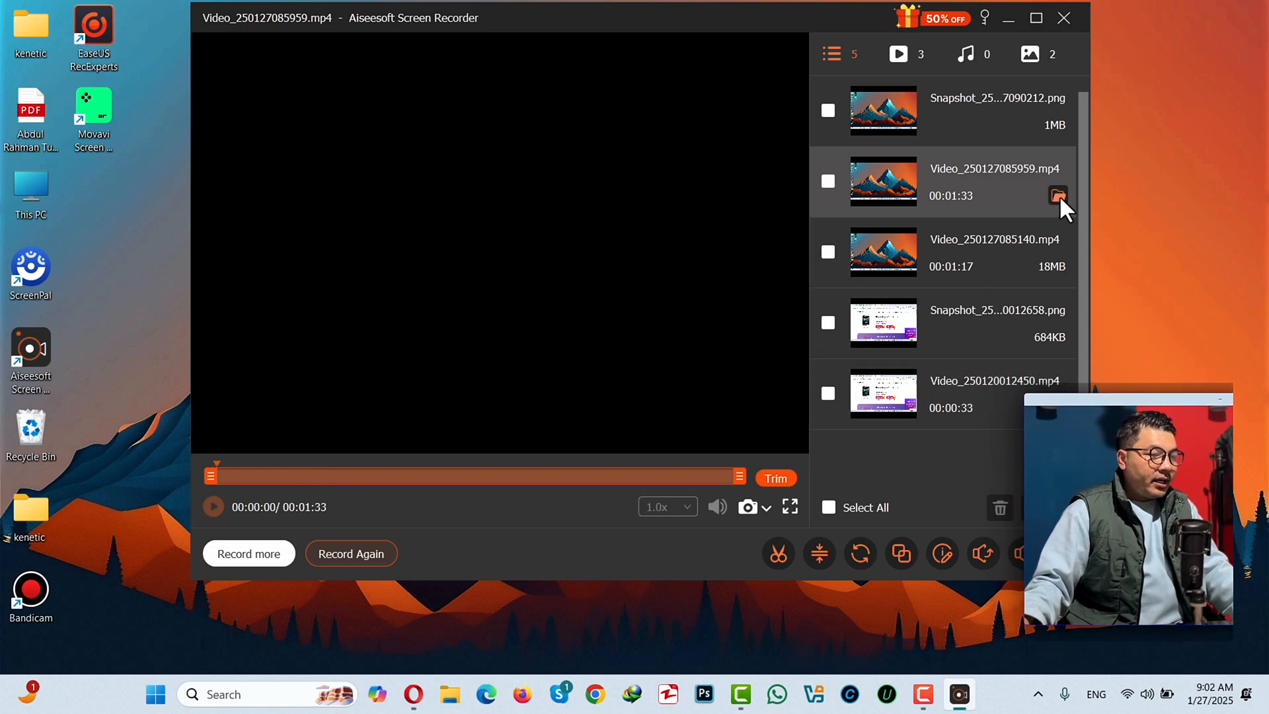
# Play Video_250127085959.mp4 from its folder in Media Player, then close the player.
pyautogui.click(1058, 195)
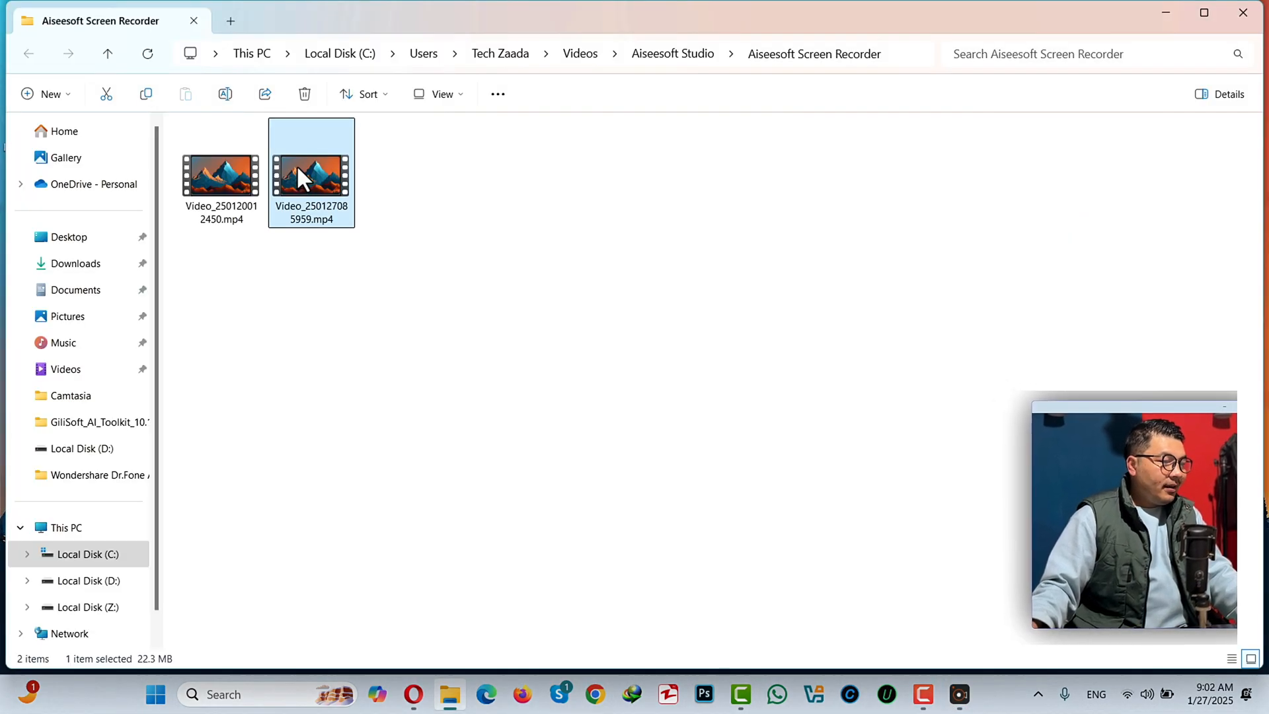
pyautogui.doubleClick(311, 173)
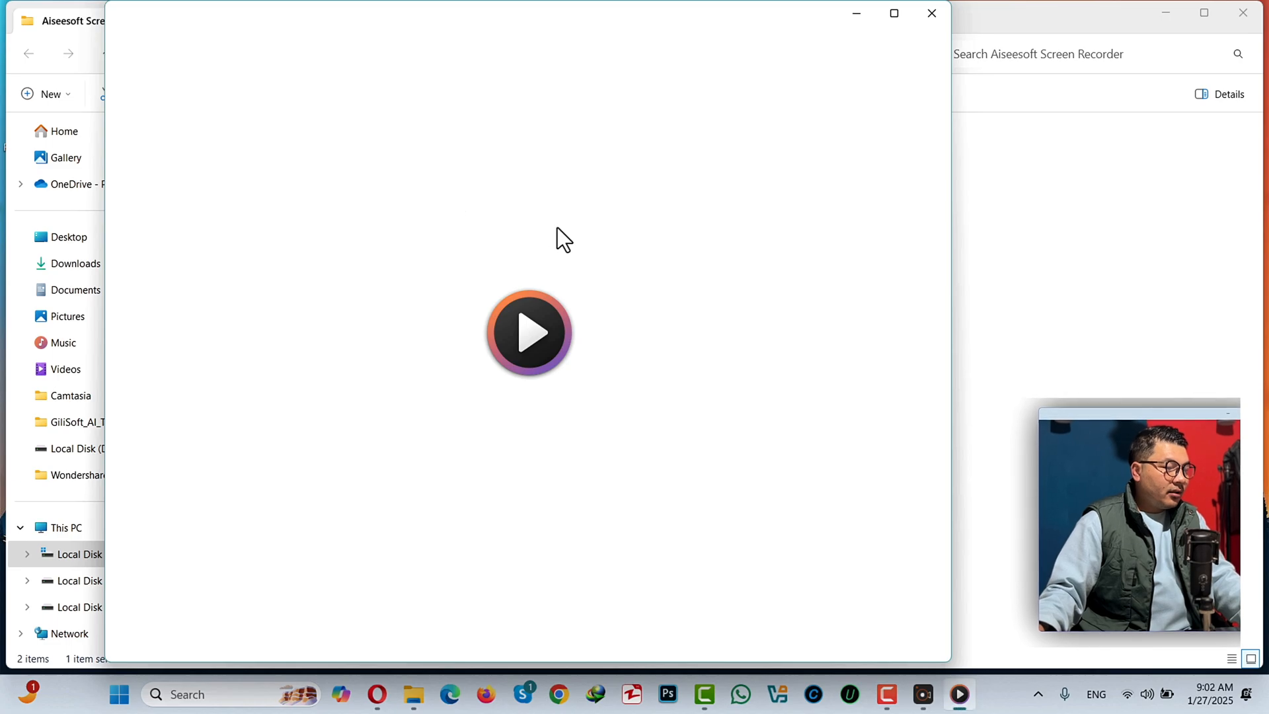
pyautogui.click(529, 332)
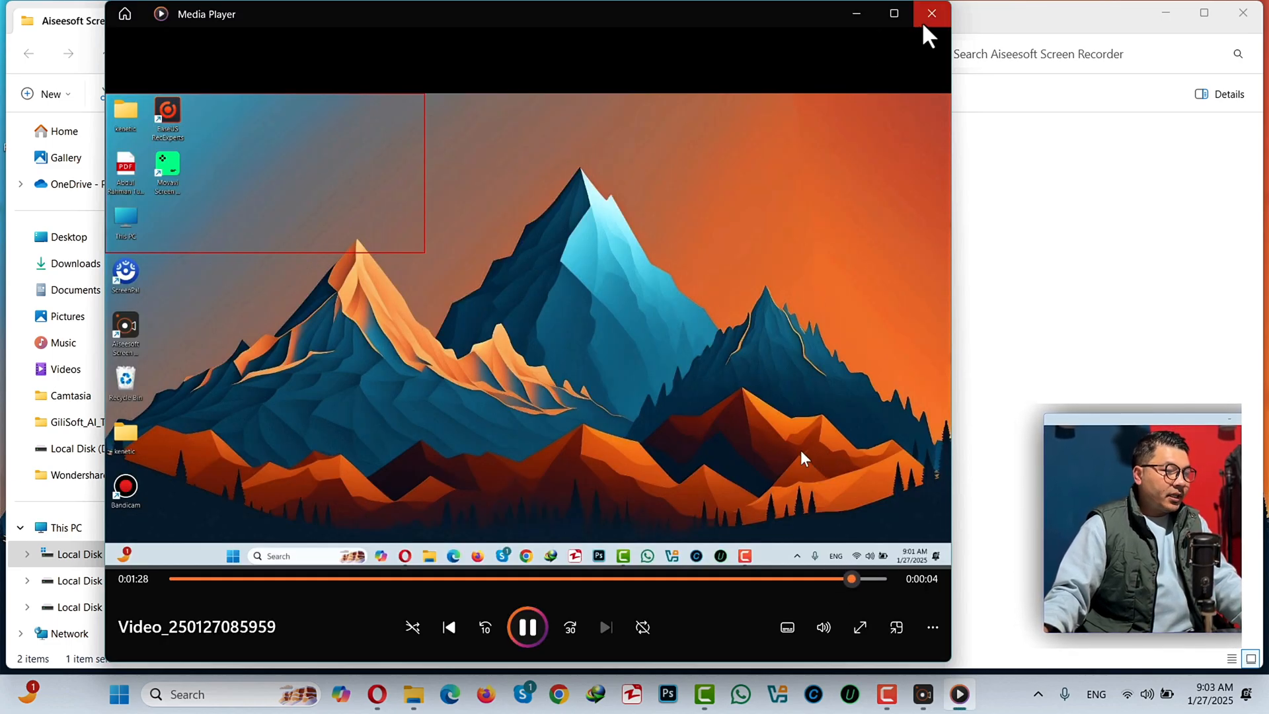
pyautogui.click(931, 14)
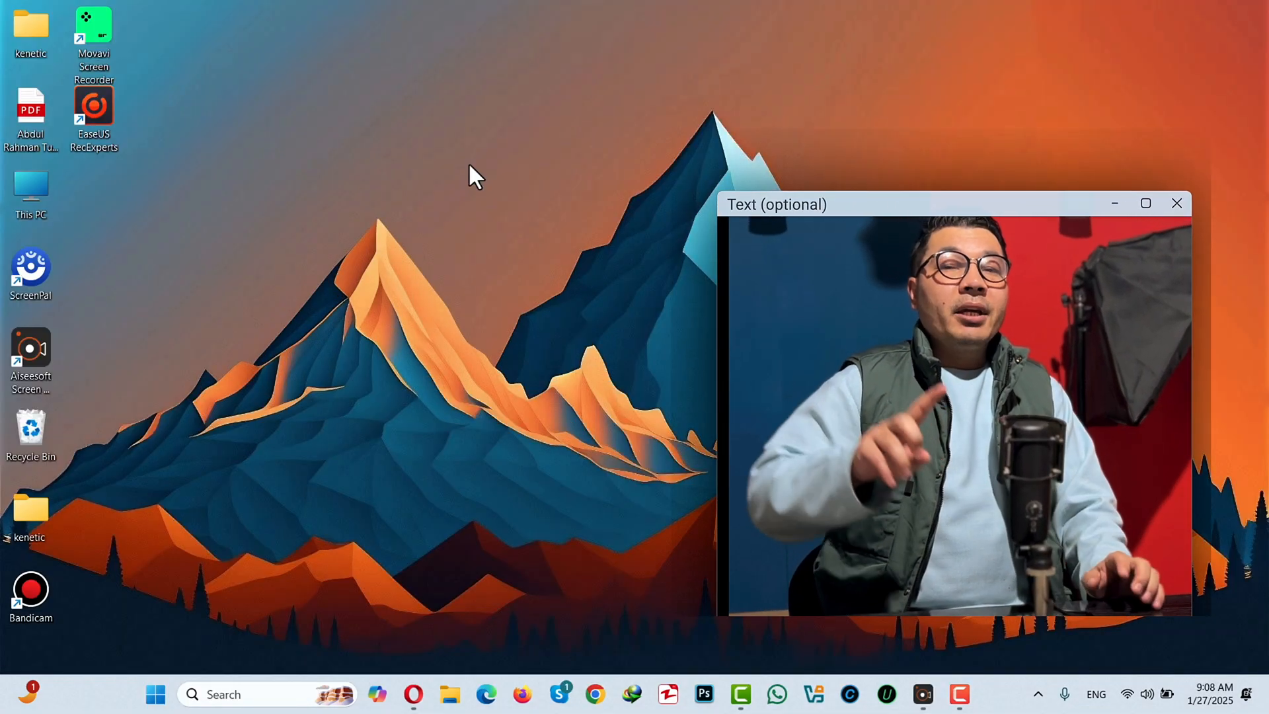